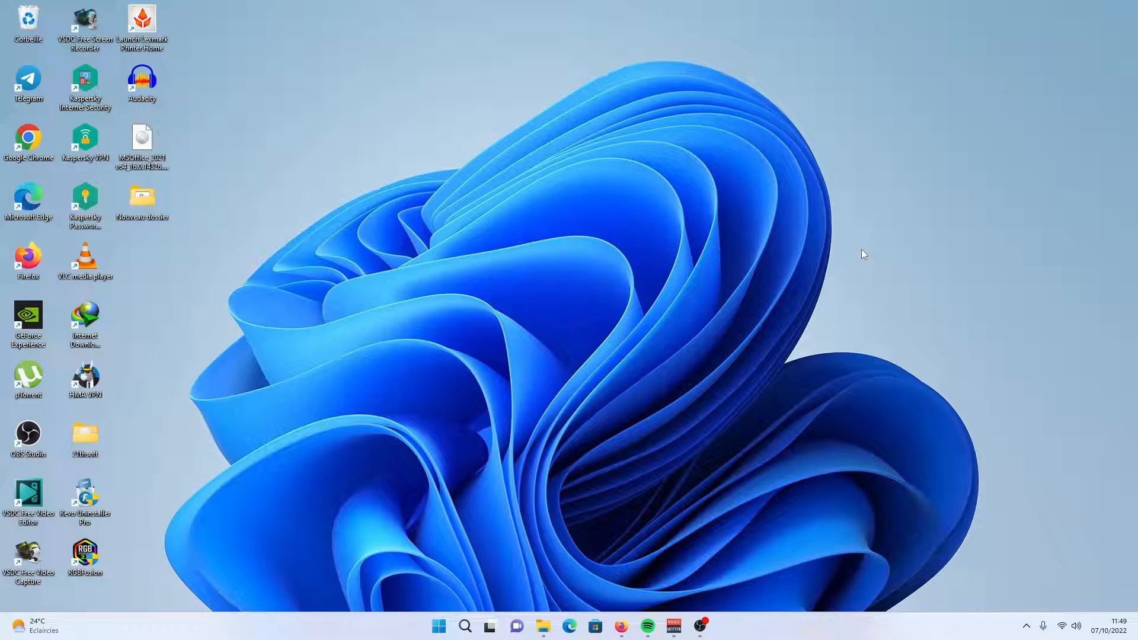
mouse_move(492, 329)
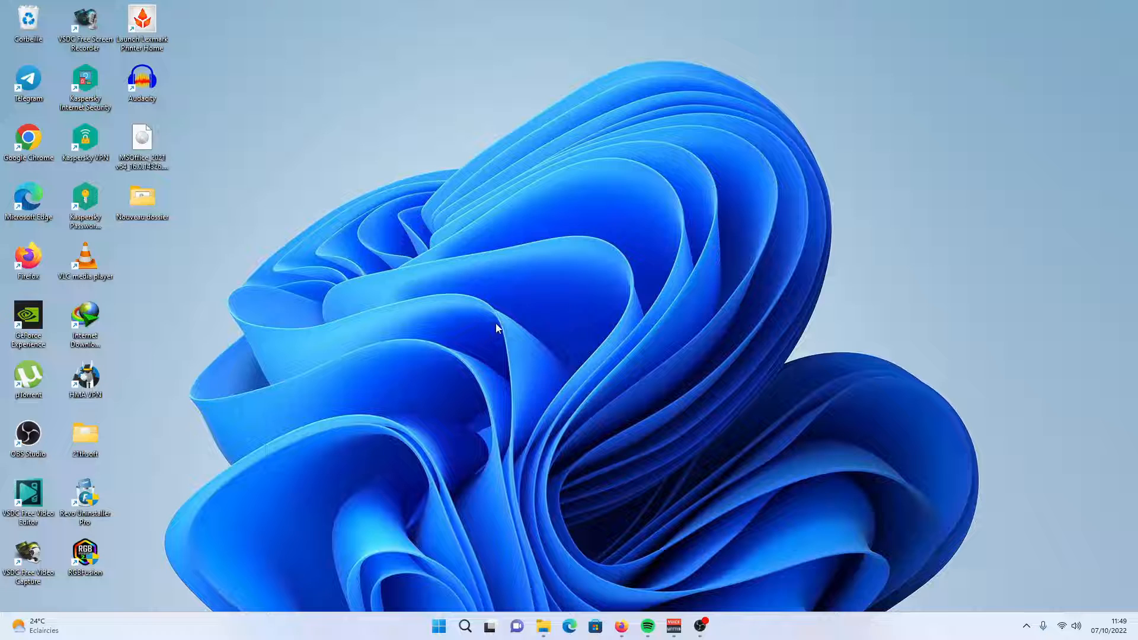
mouse_move(512, 338)
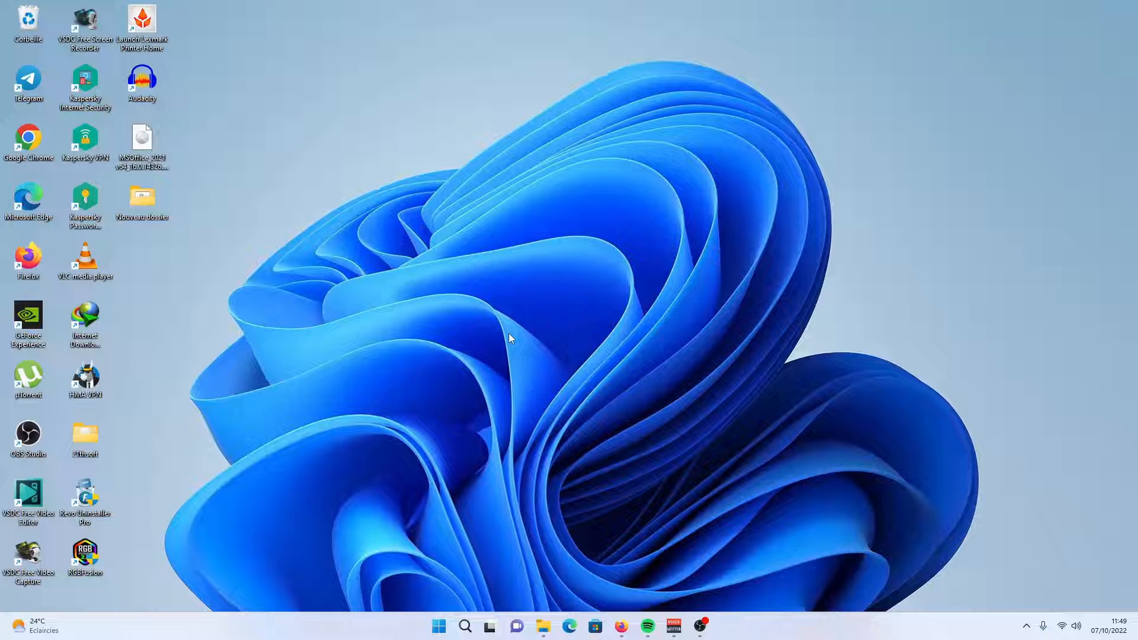
mouse_move(509, 348)
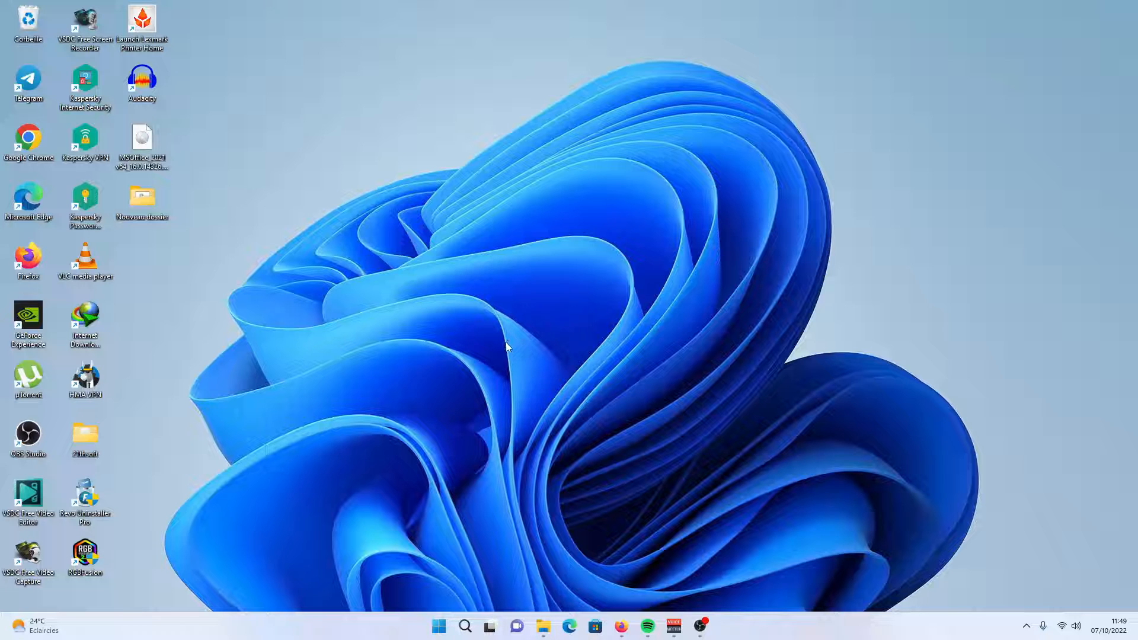
mouse_move(505, 353)
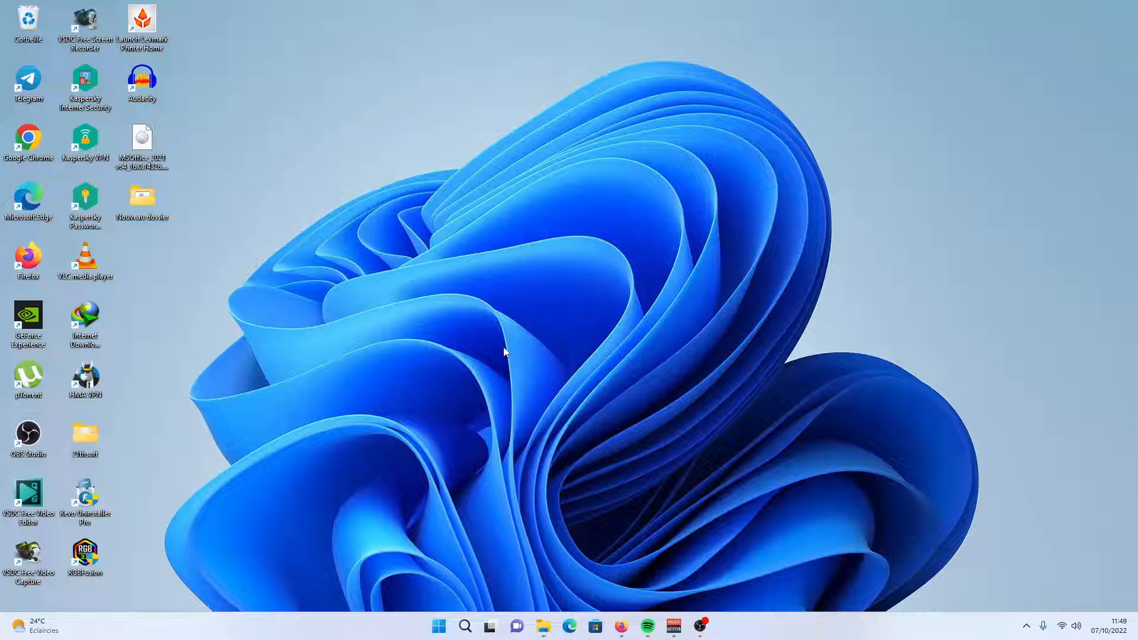
mouse_move(405, 408)
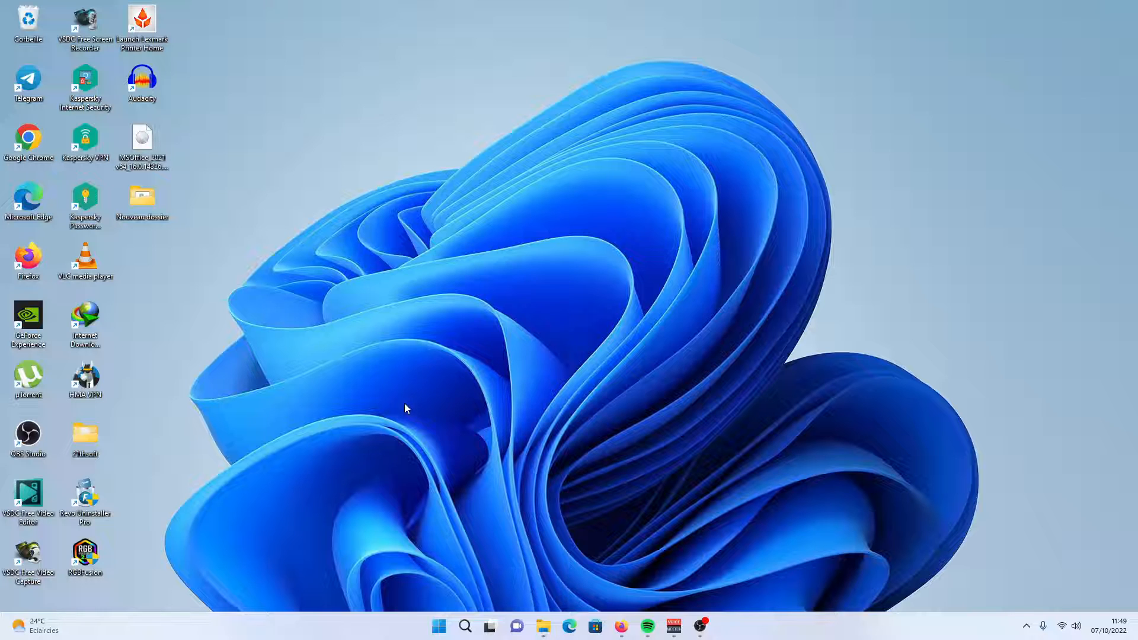
mouse_move(394, 480)
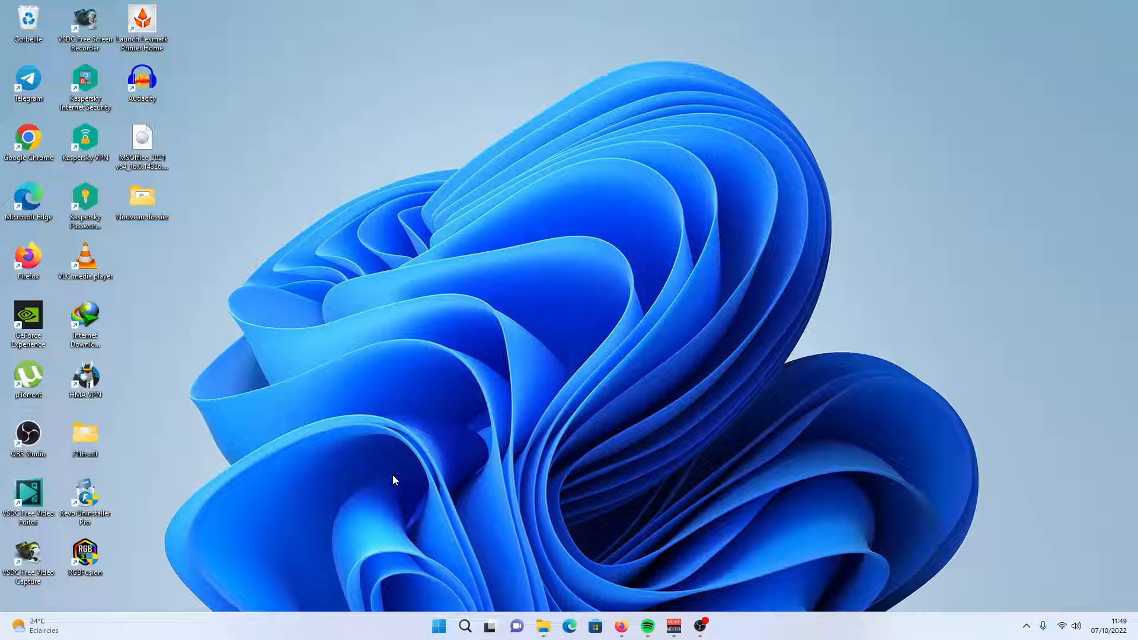
mouse_move(352, 582)
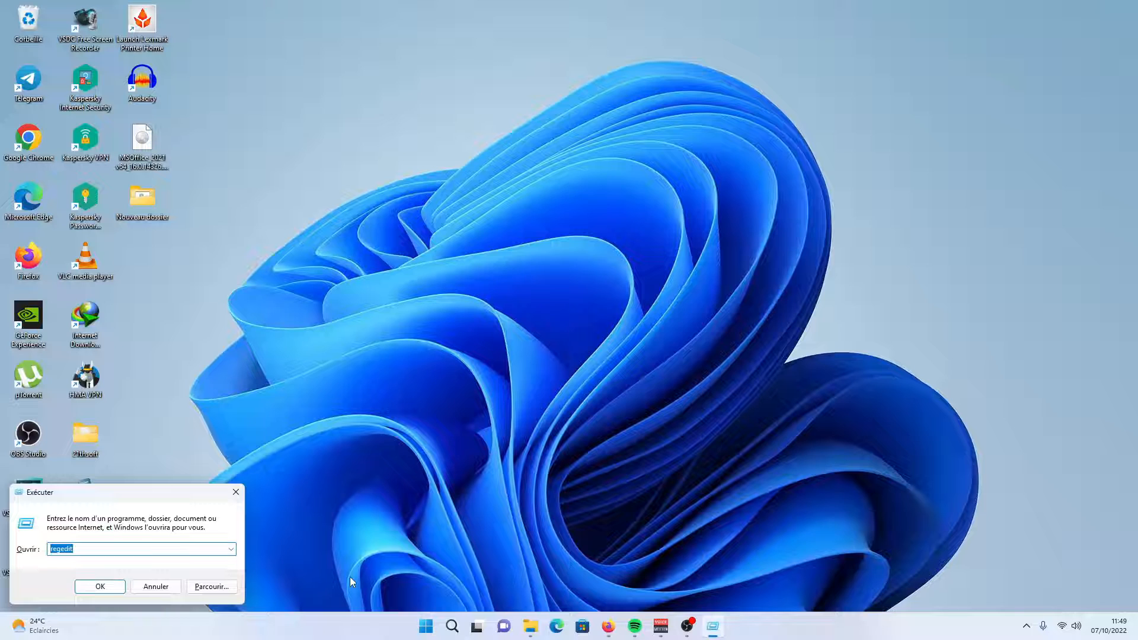
Enter regedit in the Run dialog's Ouvrir field.
click(136, 548)
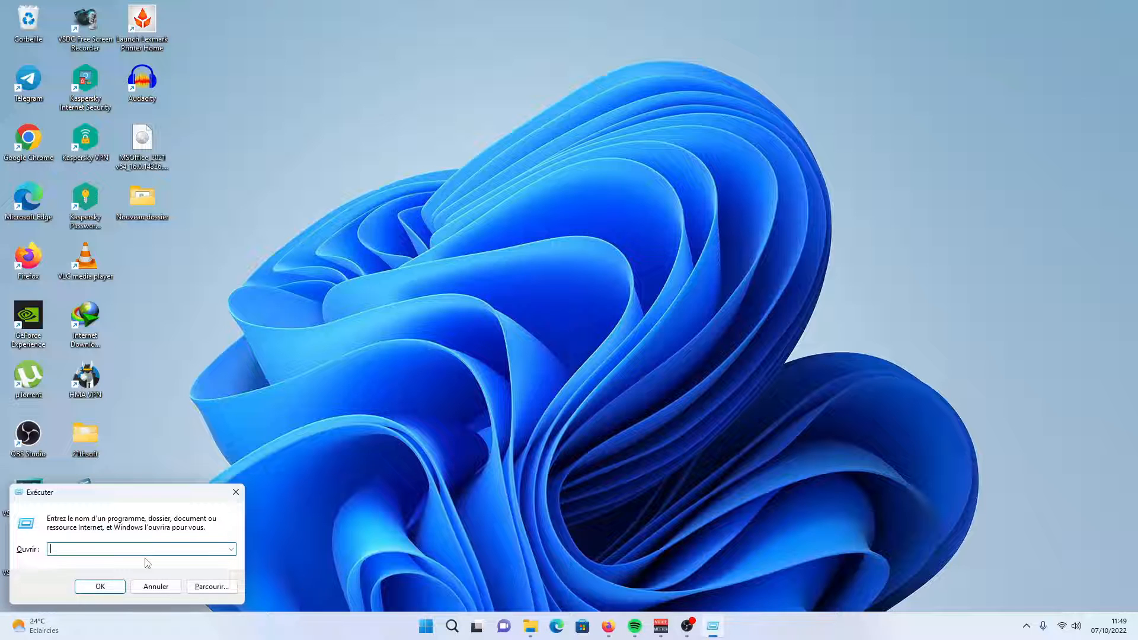
text(regedit)
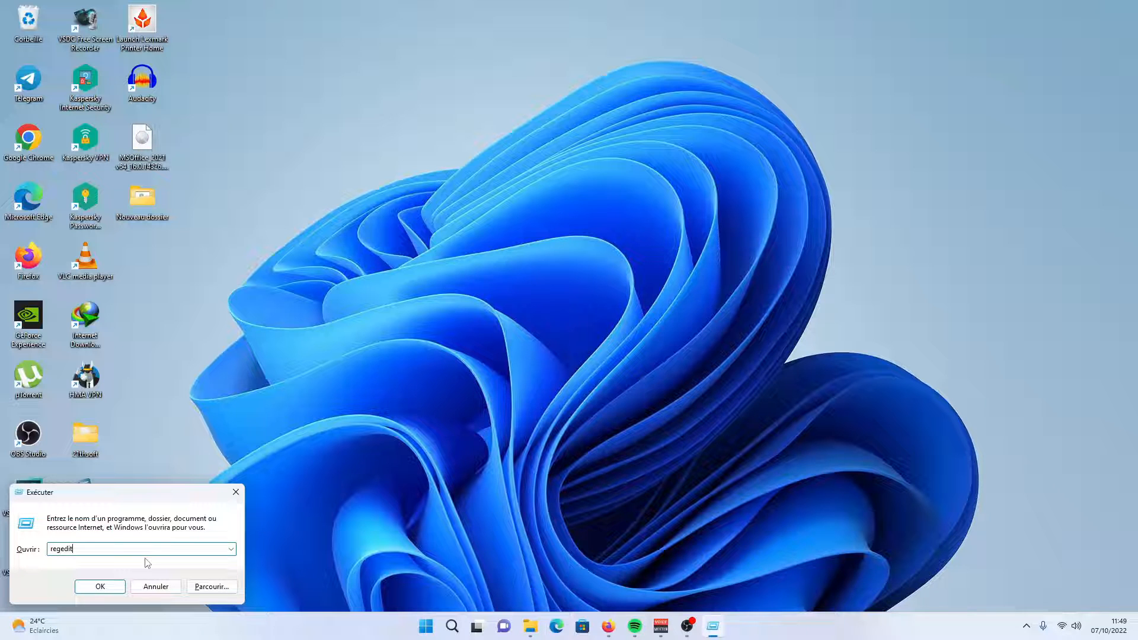
Launch regedit and collapse the HKEY_CURRENT_CONFIG branch to show only top-level hives.
click(100, 587)
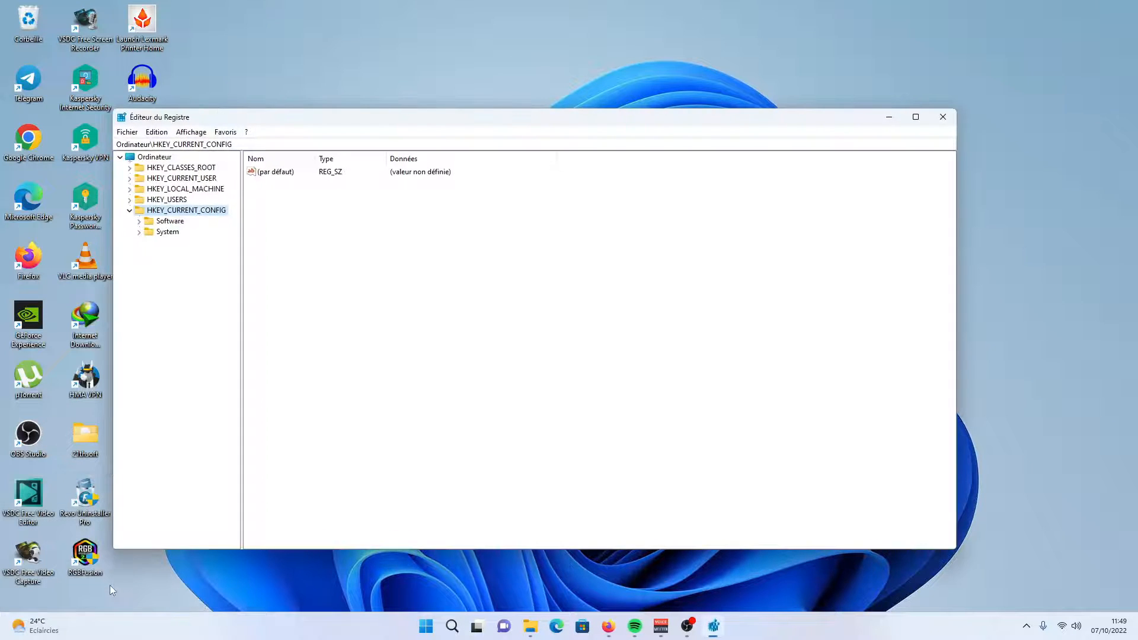
mouse_move(191, 446)
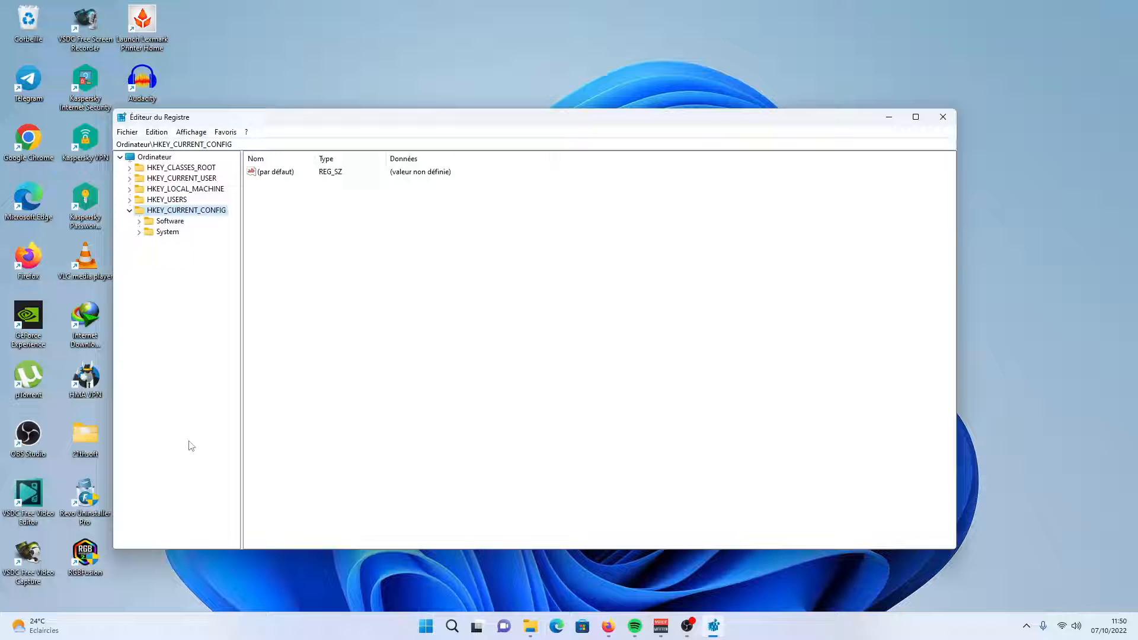
click(130, 210)
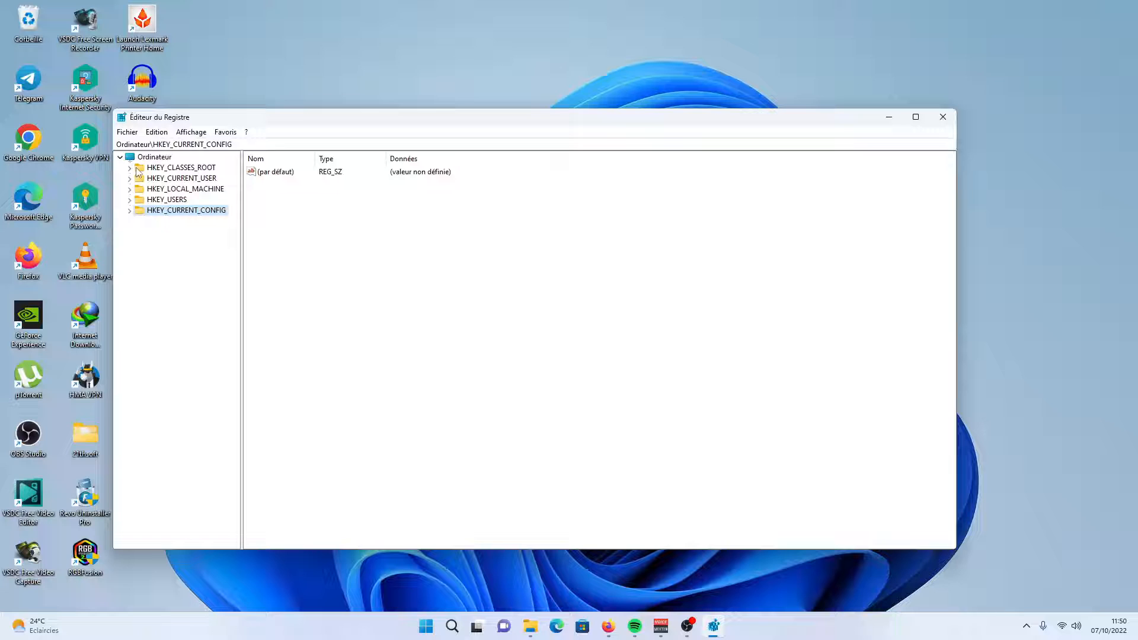
Select and expand HKEY_CLASSES_ROOT to list its file-extension subkeys.
click(176, 168)
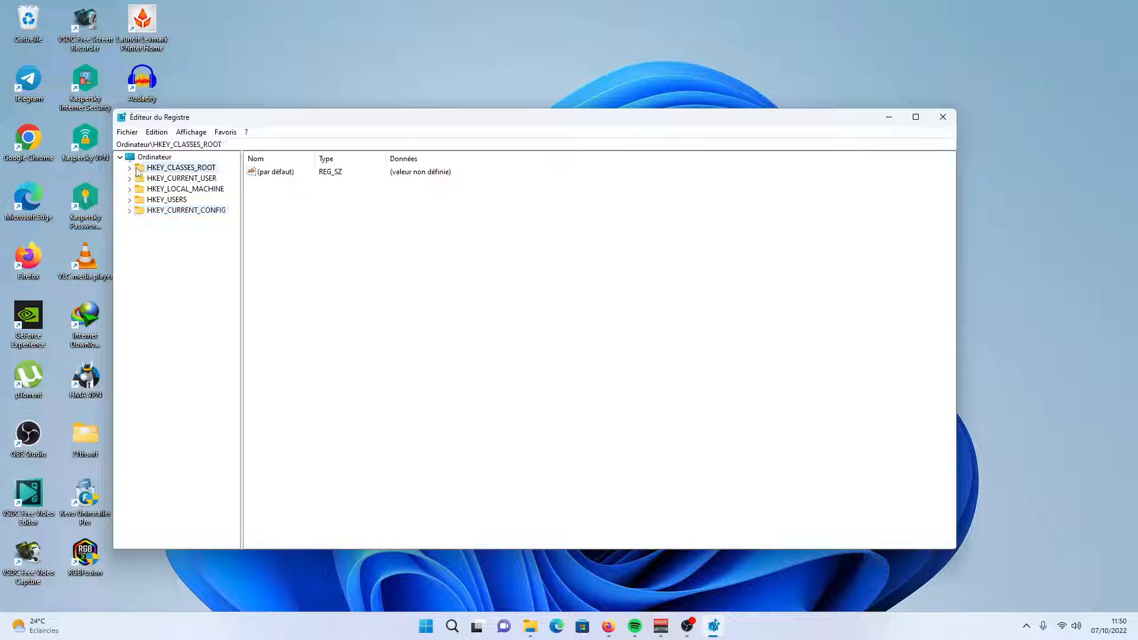
click(129, 167)
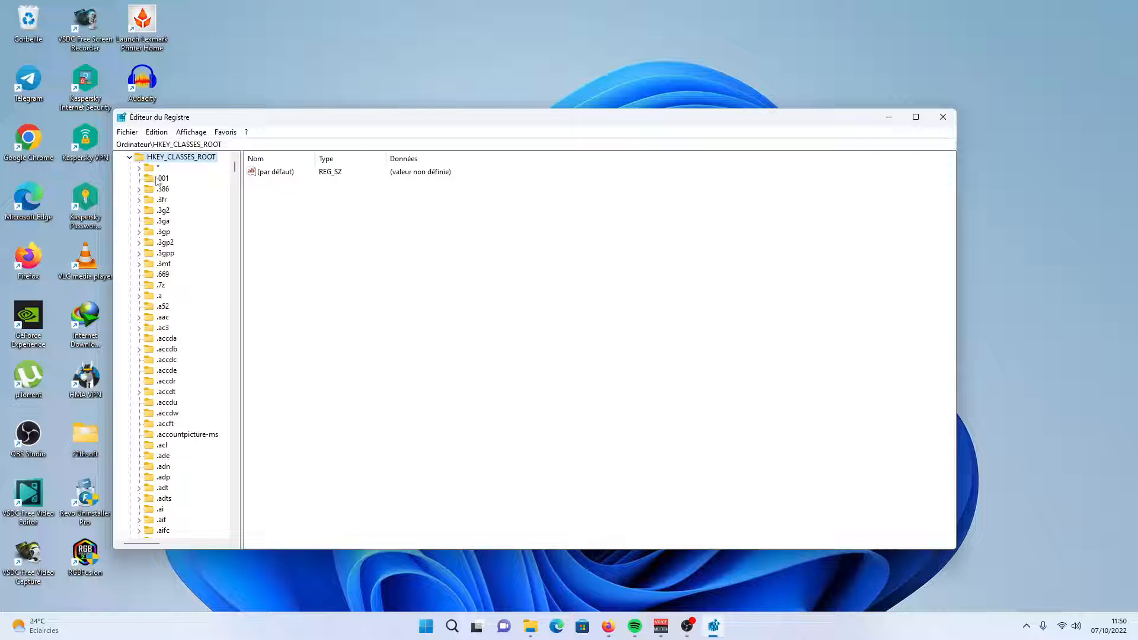
Create a new subkey under .001 via Nouveau > Clé, named Nouvelle clé #1.
right_click(162, 178)
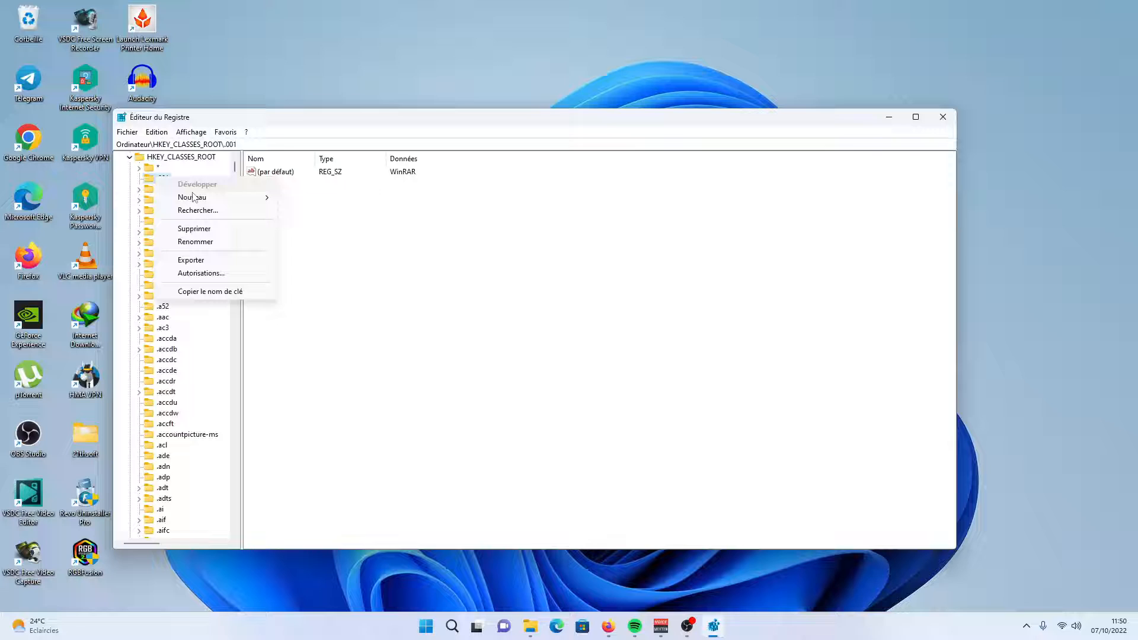
mouse_move(192, 196)
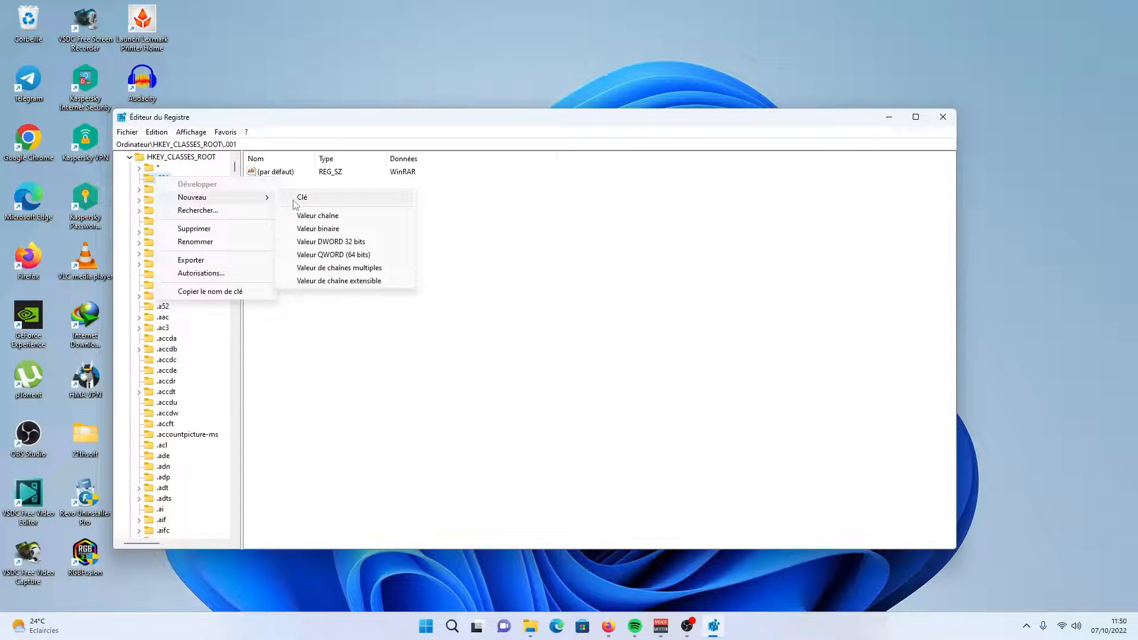
mouse_move(312, 203)
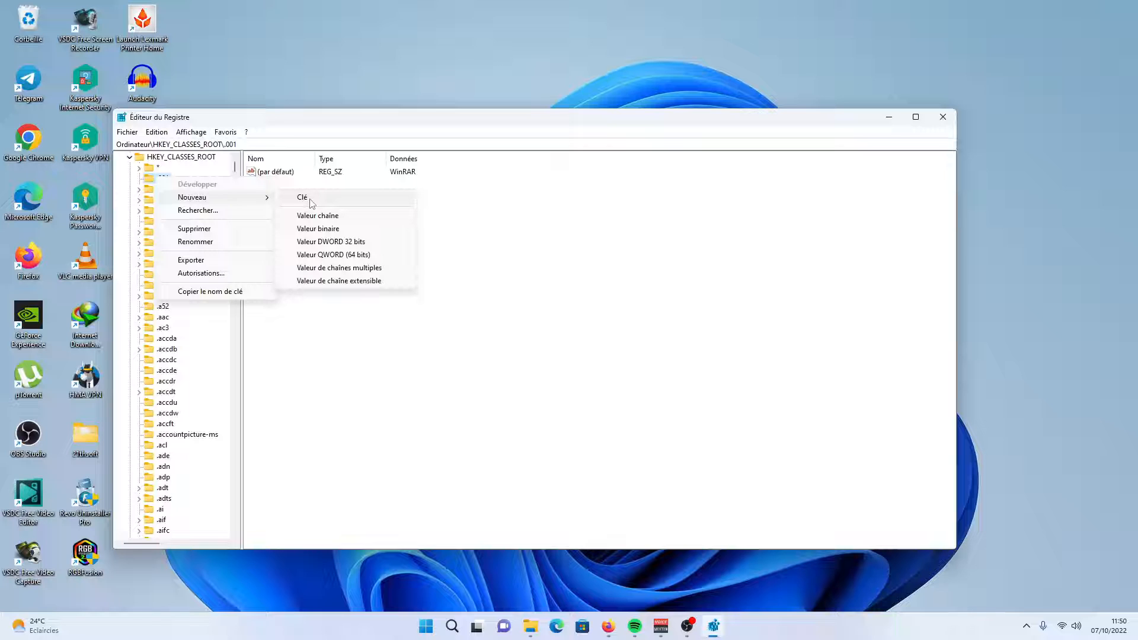
click(302, 196)
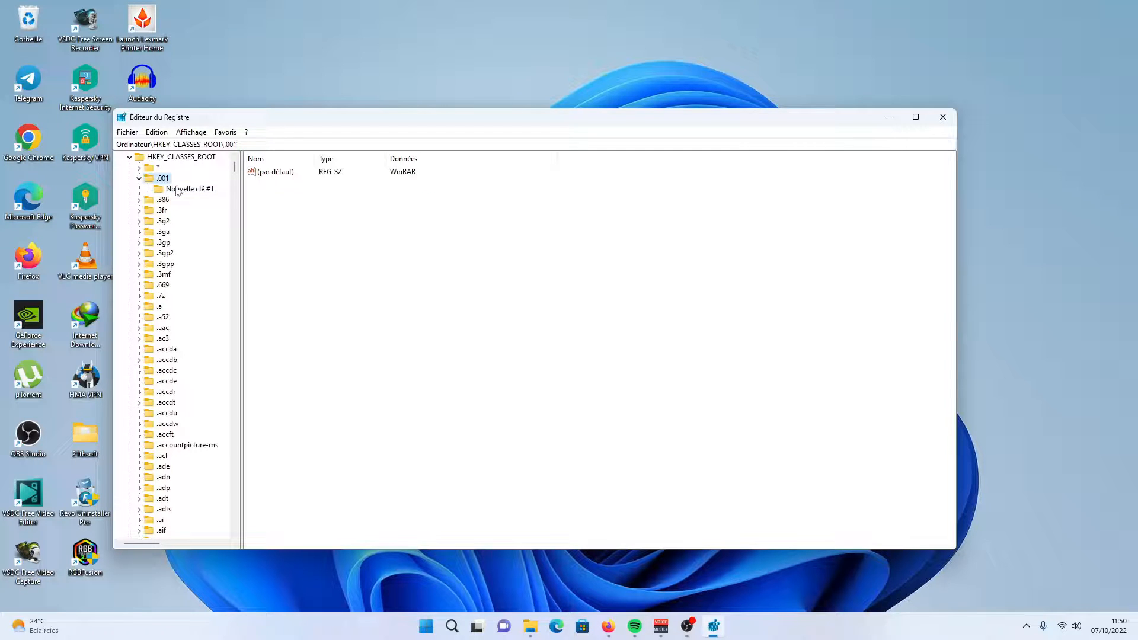
Confirm the name Nouvelle clé #1 and view its unset default value.
click(190, 189)
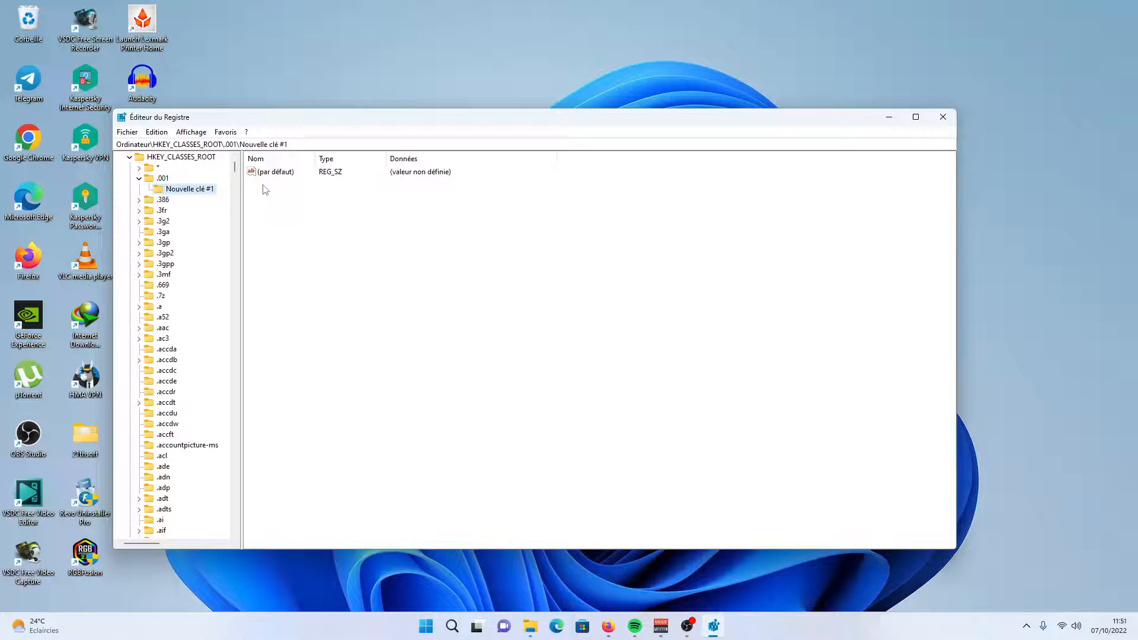
mouse_move(445, 212)
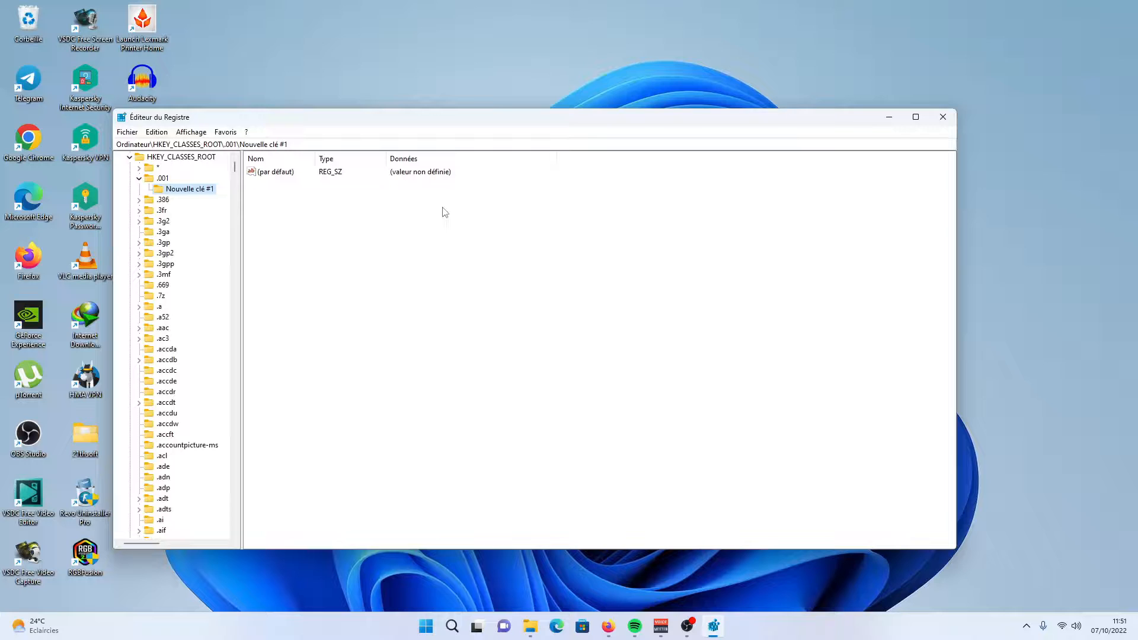
mouse_move(441, 214)
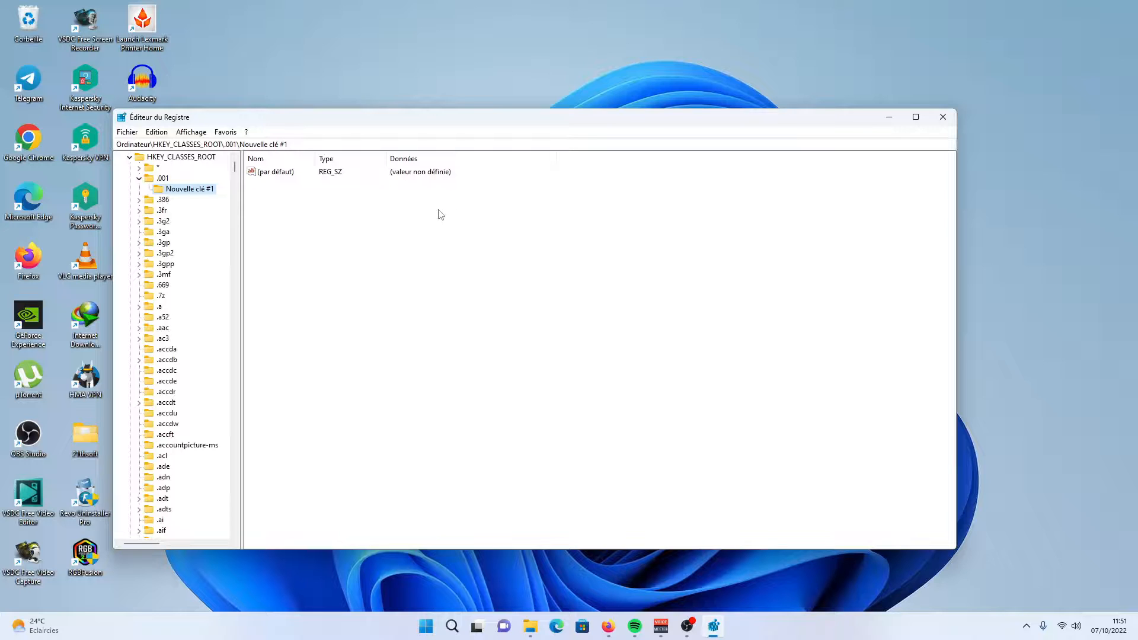